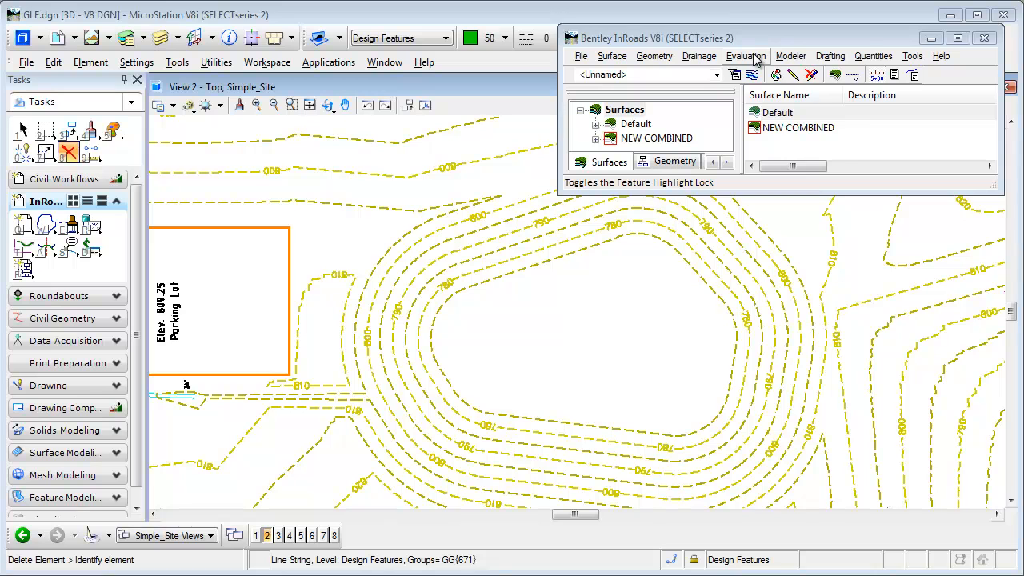
# - Open the Evaluation > Hydrology and Hydraulics menu of surface analysis tools
pyautogui.click(745, 56)
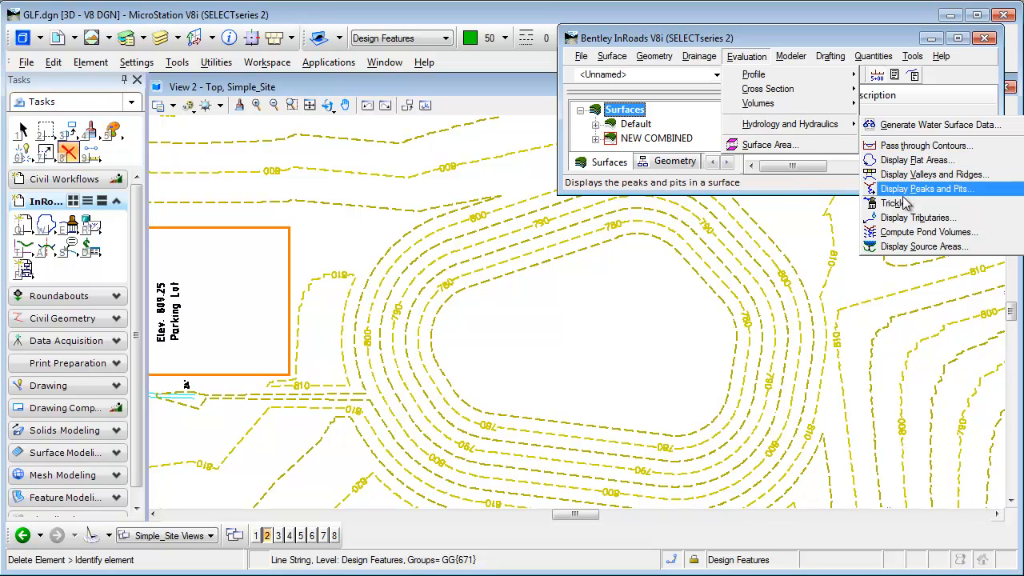
pyautogui.moveTo(896, 202)
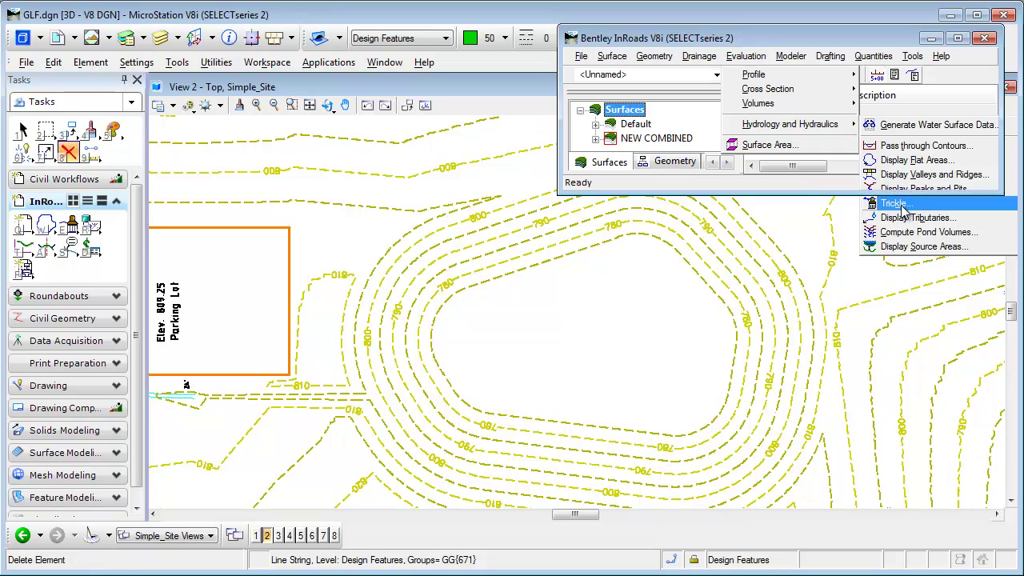
# - Preview a downhill trickle on NEW COMBINED, then turn off Flat Areas
pyautogui.click(894, 203)
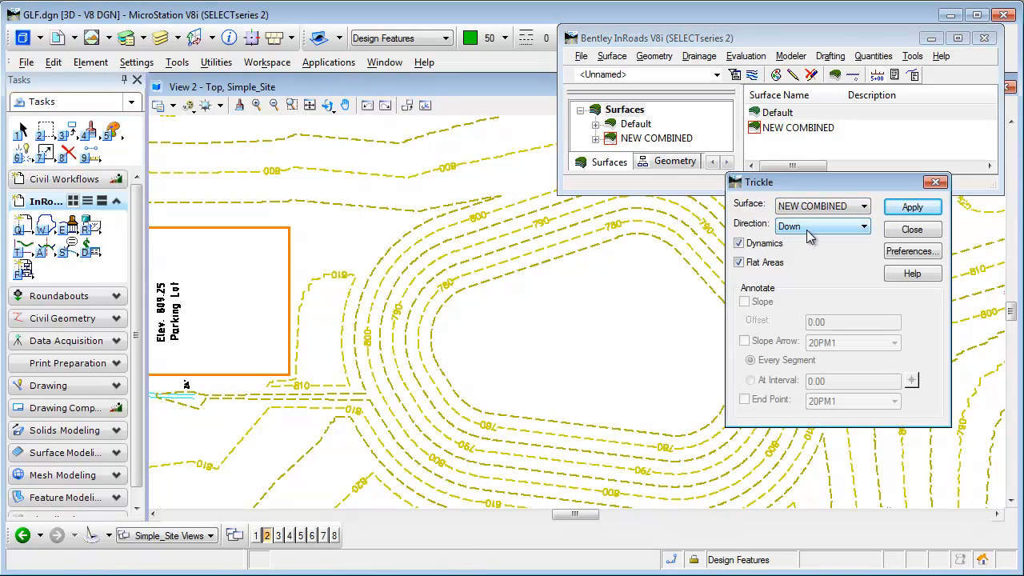
pyautogui.moveTo(797, 232)
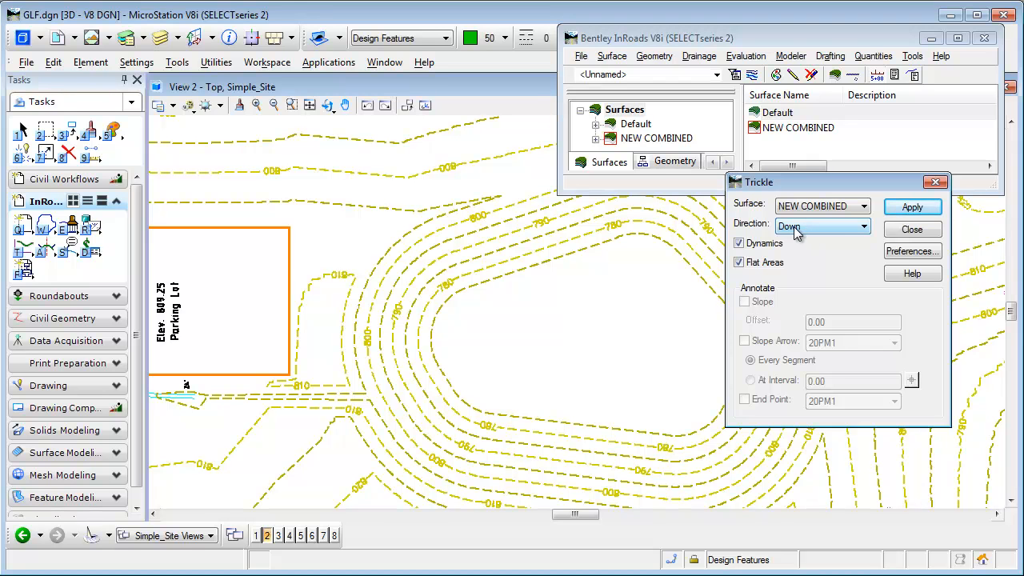
pyautogui.click(912, 206)
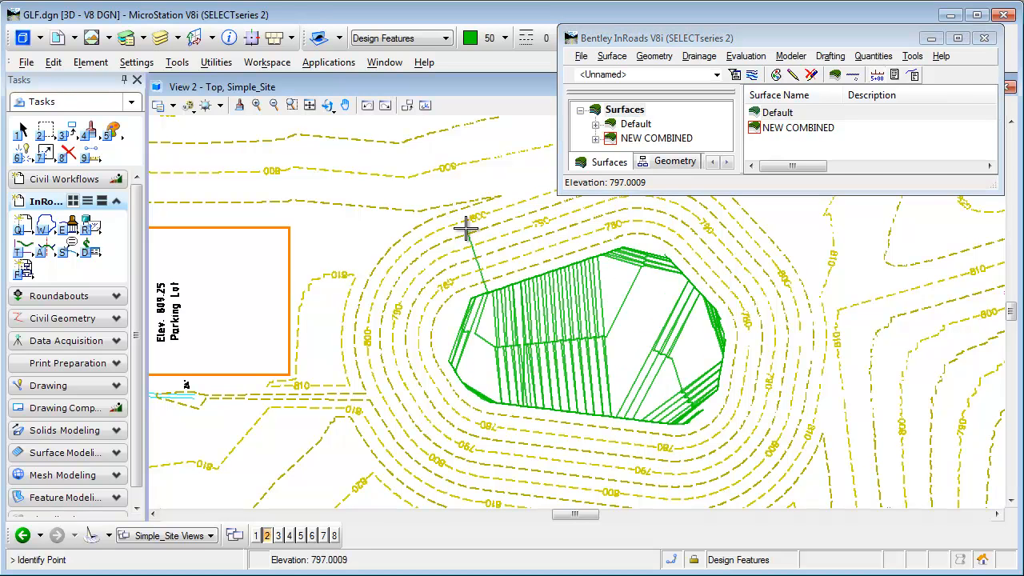
pyautogui.click(912, 207)
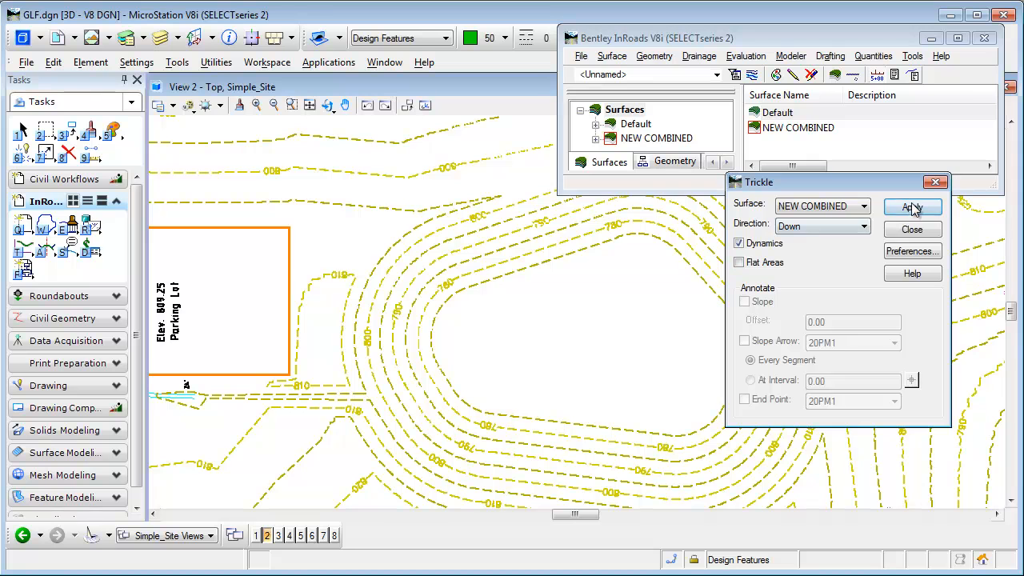
# - Trace a trial trickle on the basin slope, delete it, and close Trickle
pyautogui.click(912, 207)
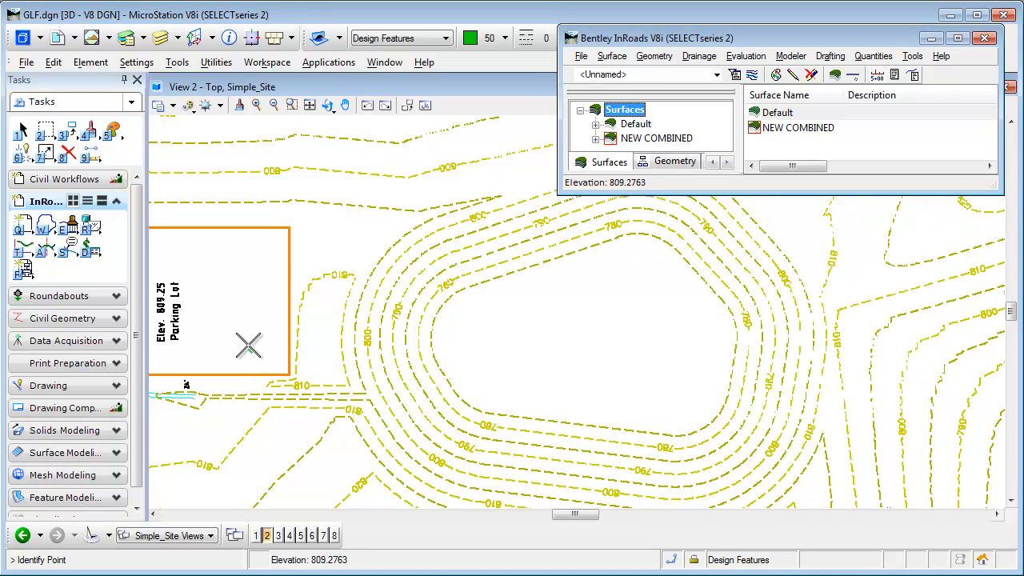
pyautogui.moveTo(278, 372)
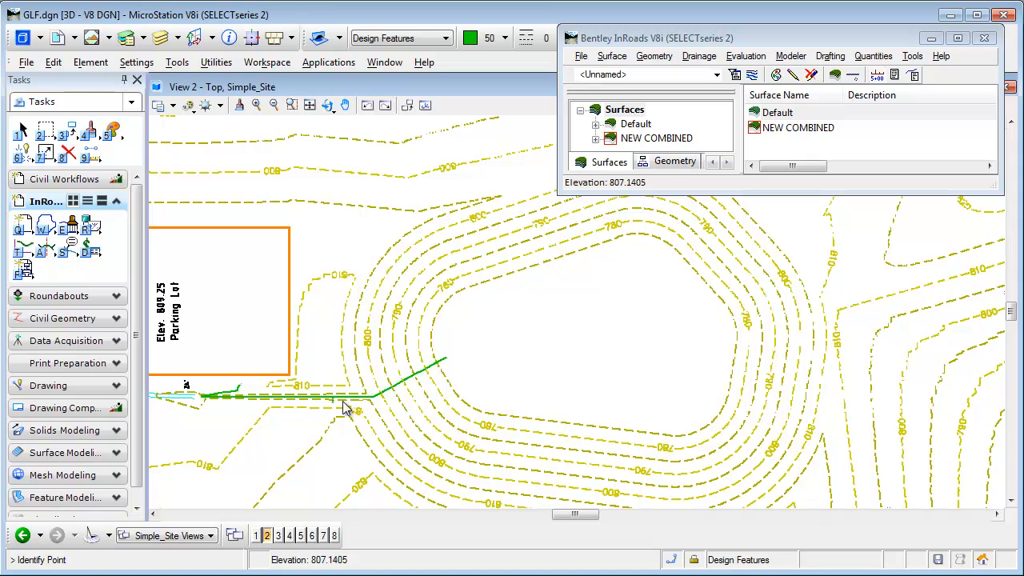
pyautogui.moveTo(502, 357)
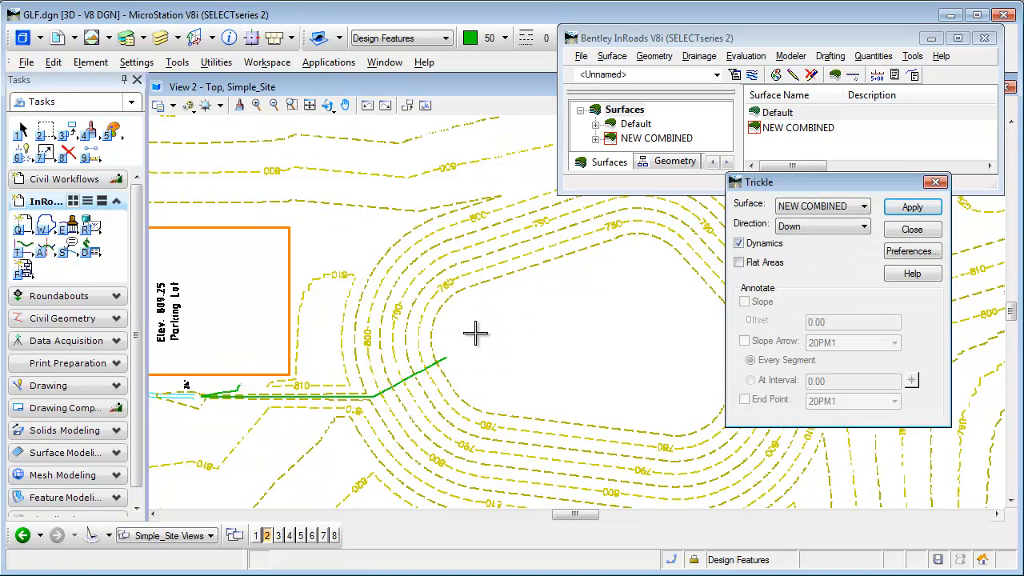
pyautogui.moveTo(420, 370)
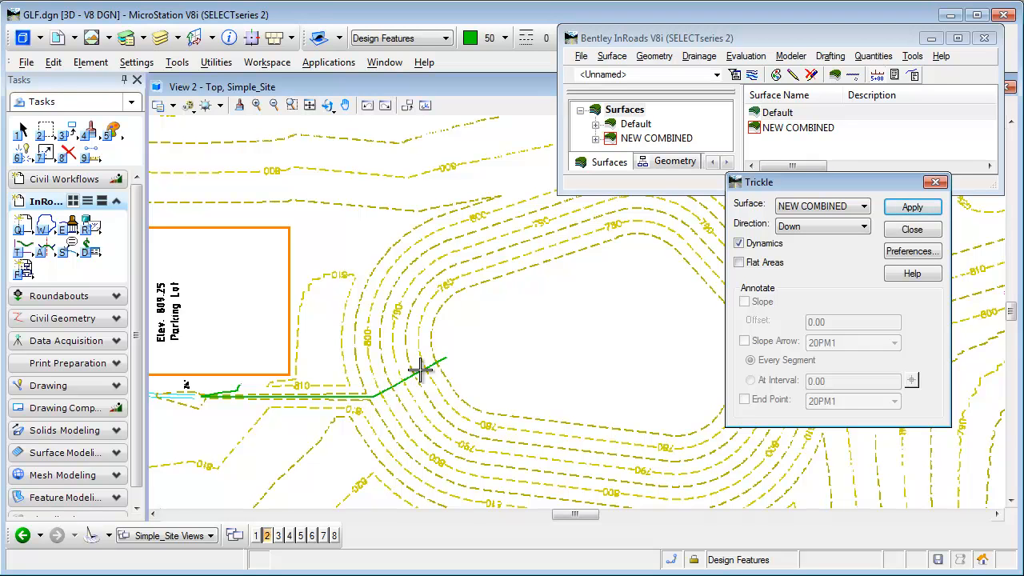
pyautogui.moveTo(432, 445)
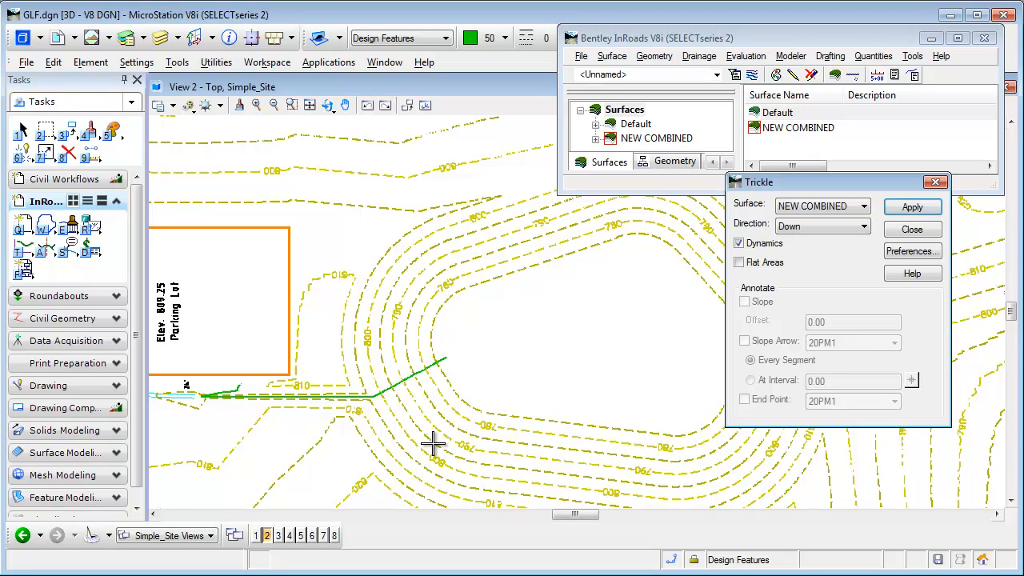
pyautogui.moveTo(94, 164)
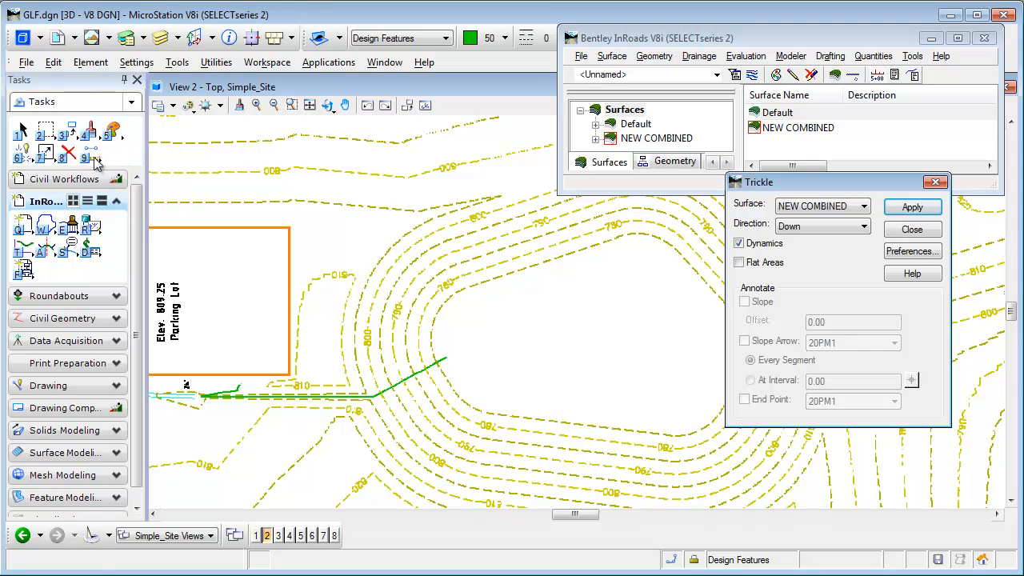
pyautogui.click(68, 152)
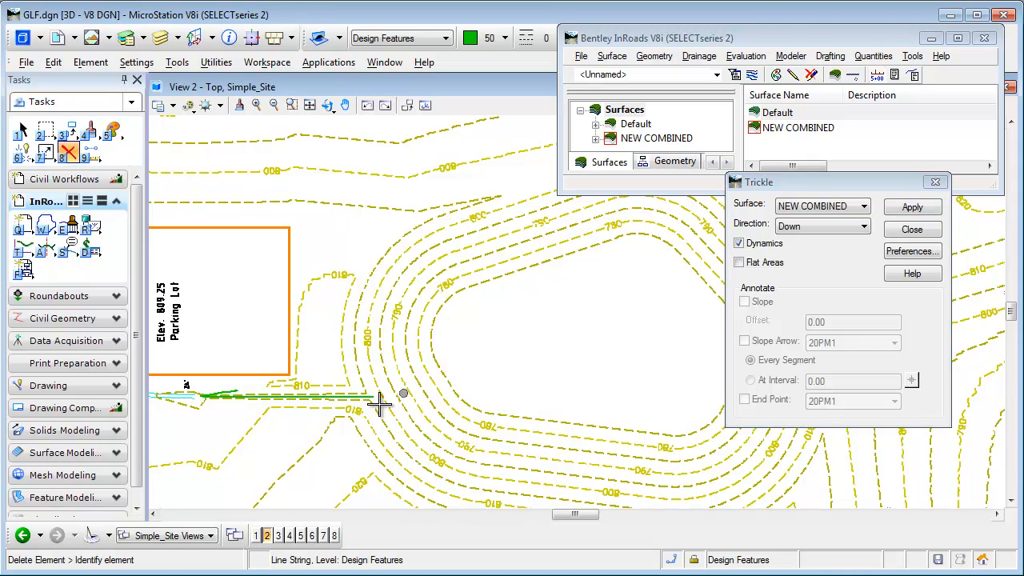
pyautogui.click(232, 380)
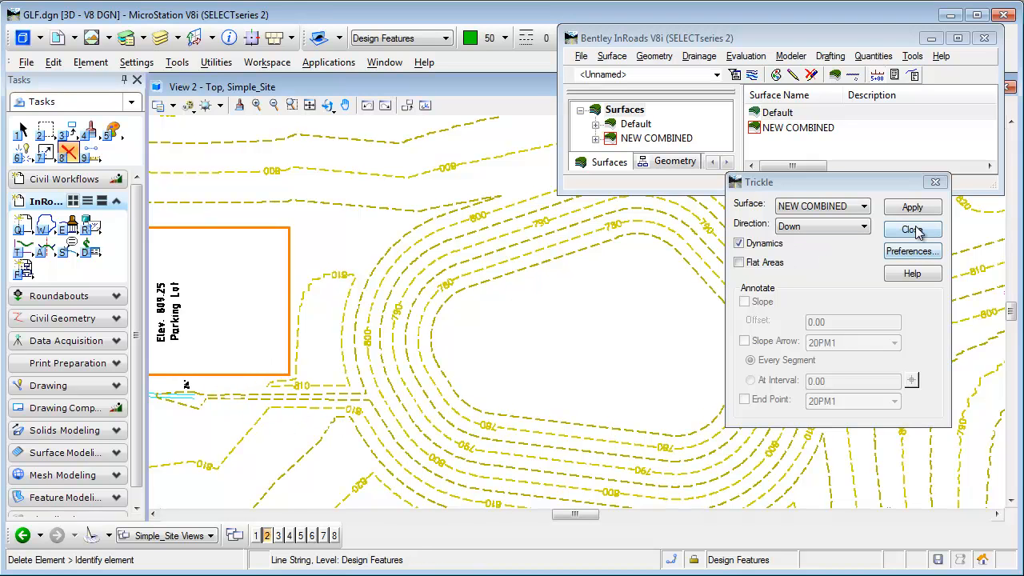
pyautogui.click(912, 230)
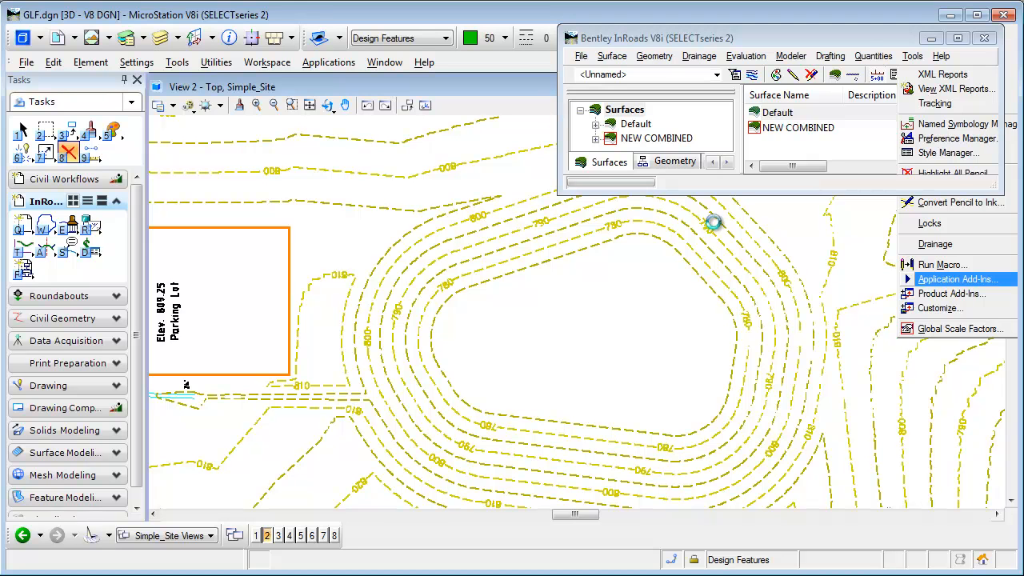
# - Enable the Generate Grade Contour Add-In from Application Add-Ins
pyautogui.click(956, 278)
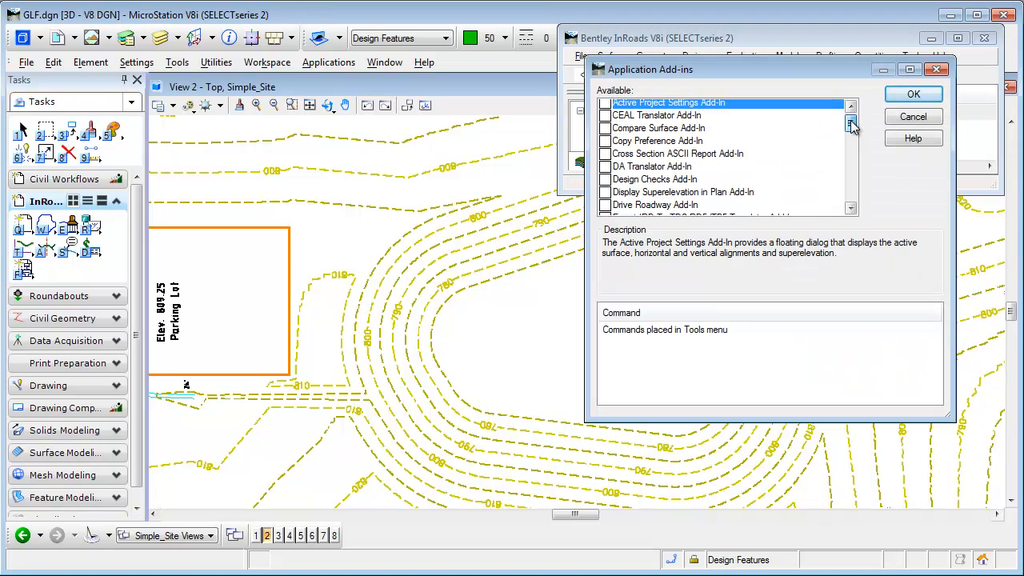
pyautogui.click(851, 137)
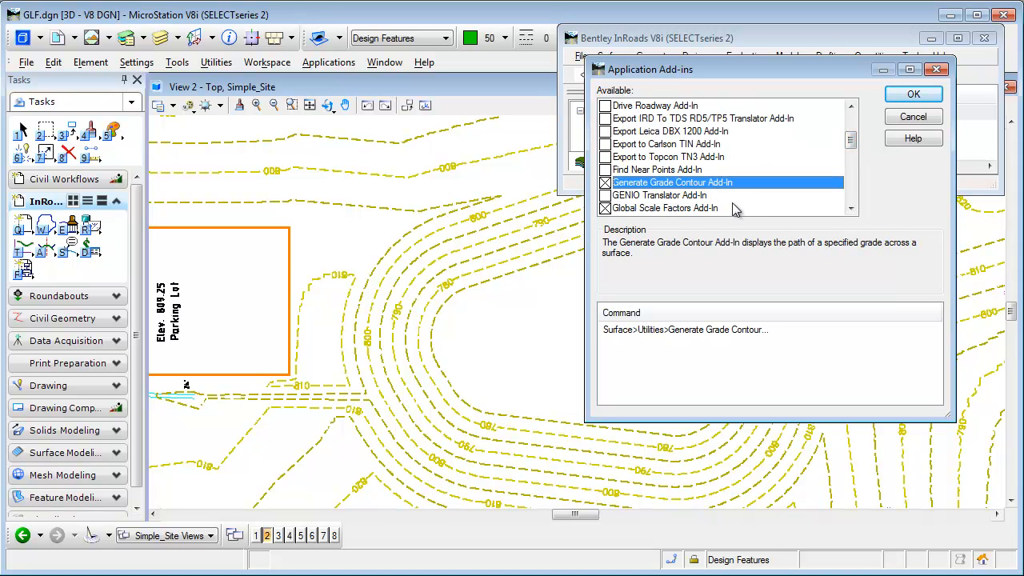
pyautogui.moveTo(616, 340)
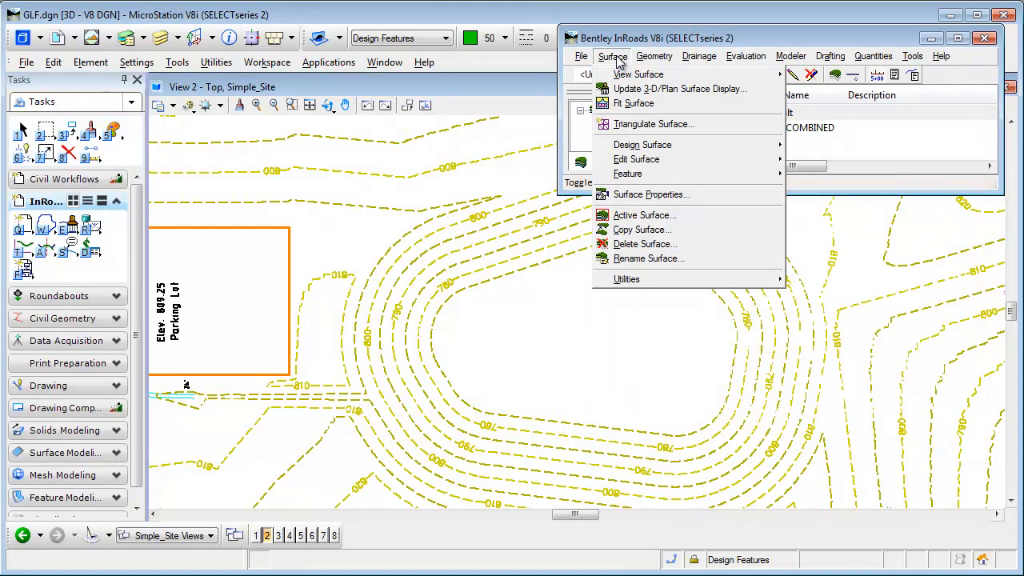
pyautogui.moveTo(667, 277)
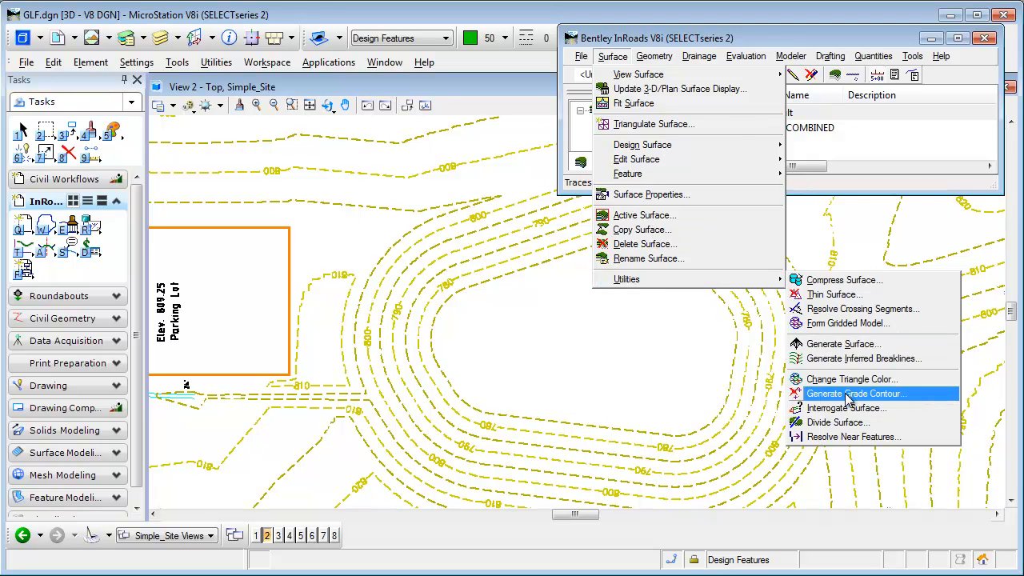
# - Launch Surface > Utilities > Generate Grade Contour for the NEW COMBINED surface
pyautogui.click(855, 393)
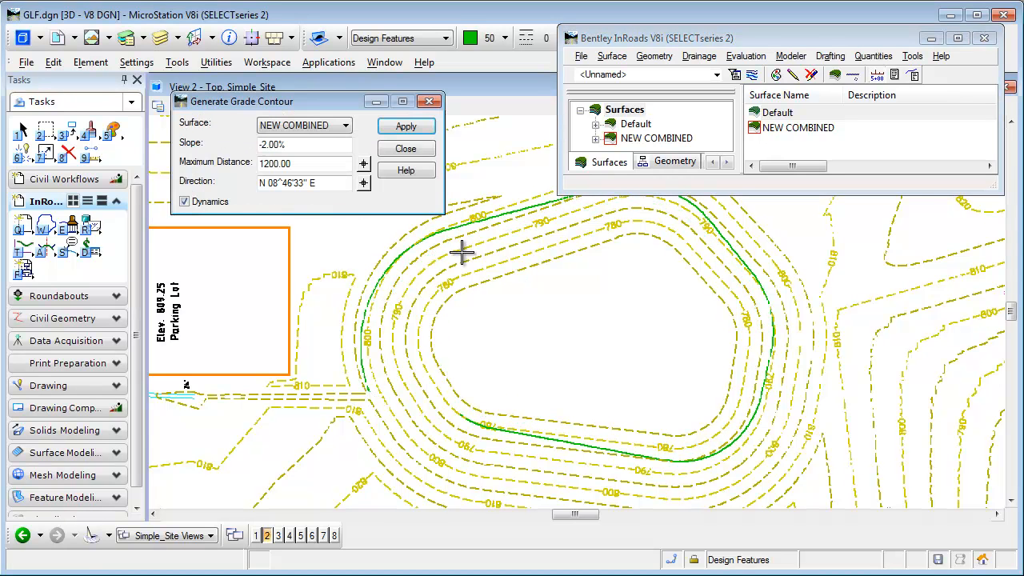
pyautogui.moveTo(366, 400)
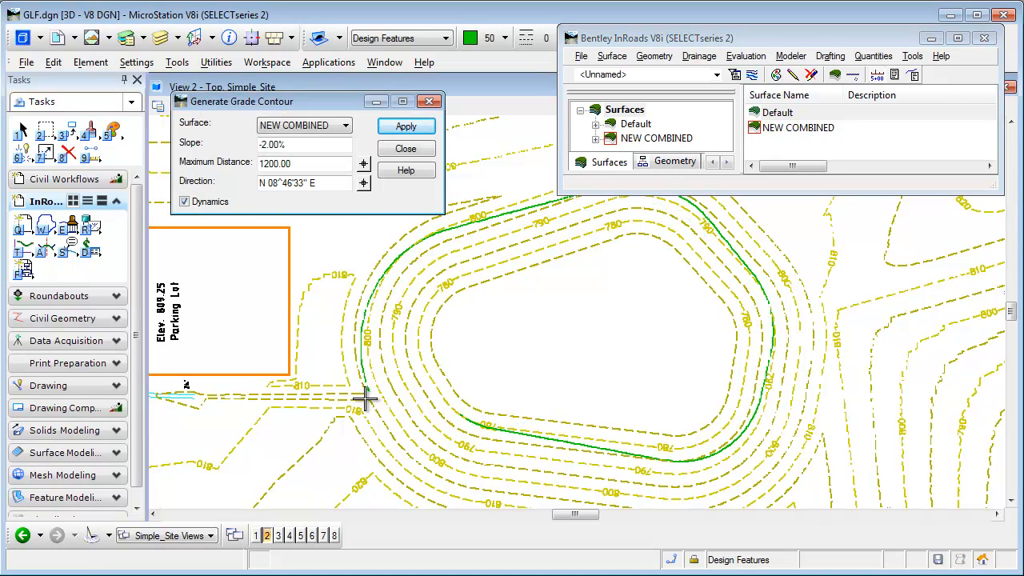
pyautogui.moveTo(712, 247)
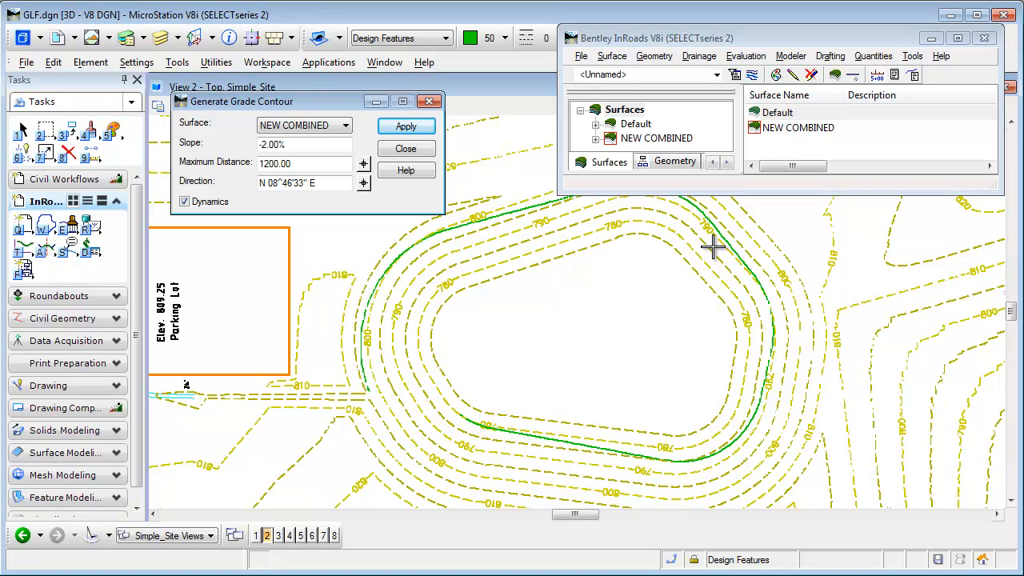
pyautogui.moveTo(374, 393)
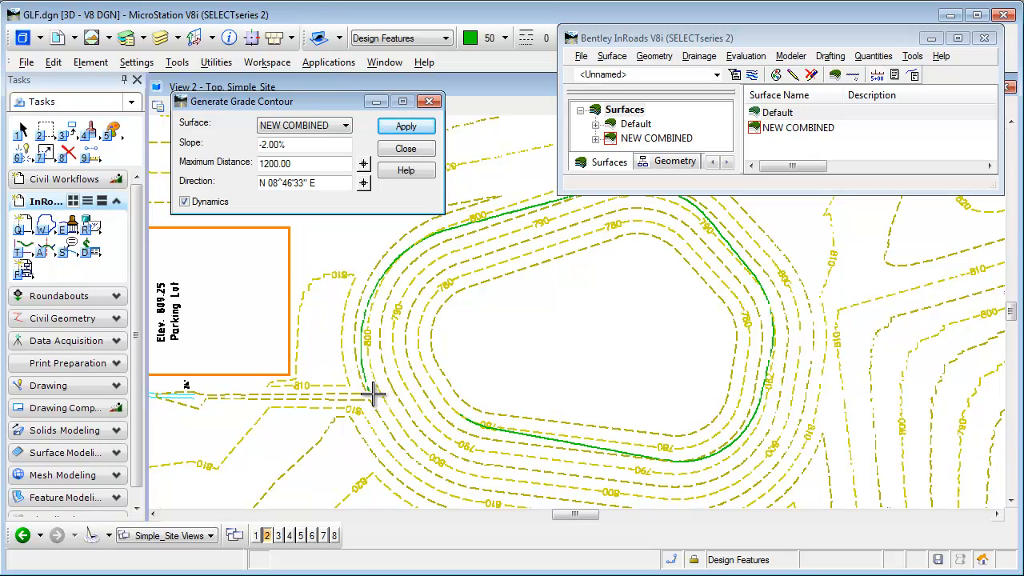
pyautogui.moveTo(650, 214)
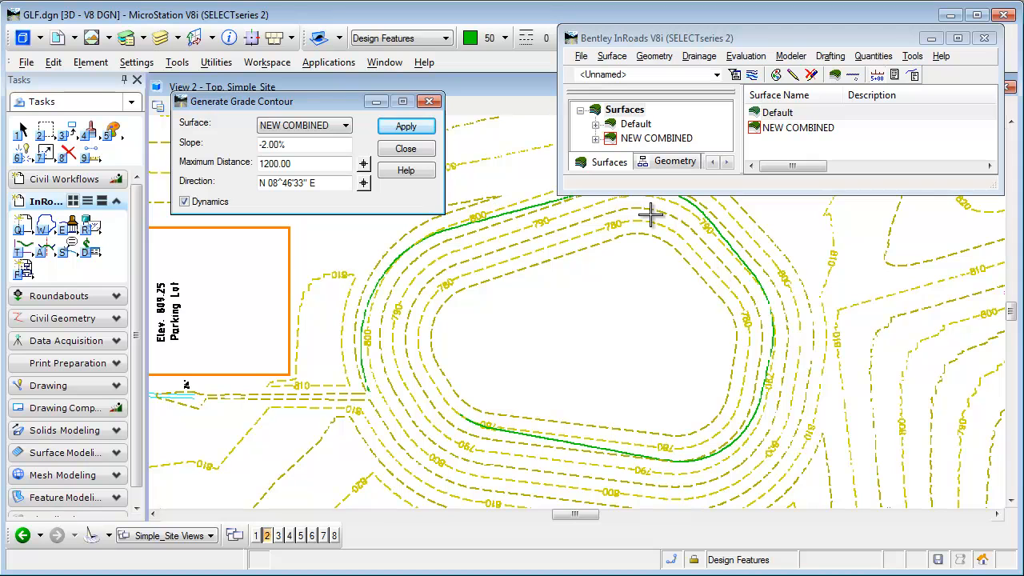
pyautogui.moveTo(726, 218)
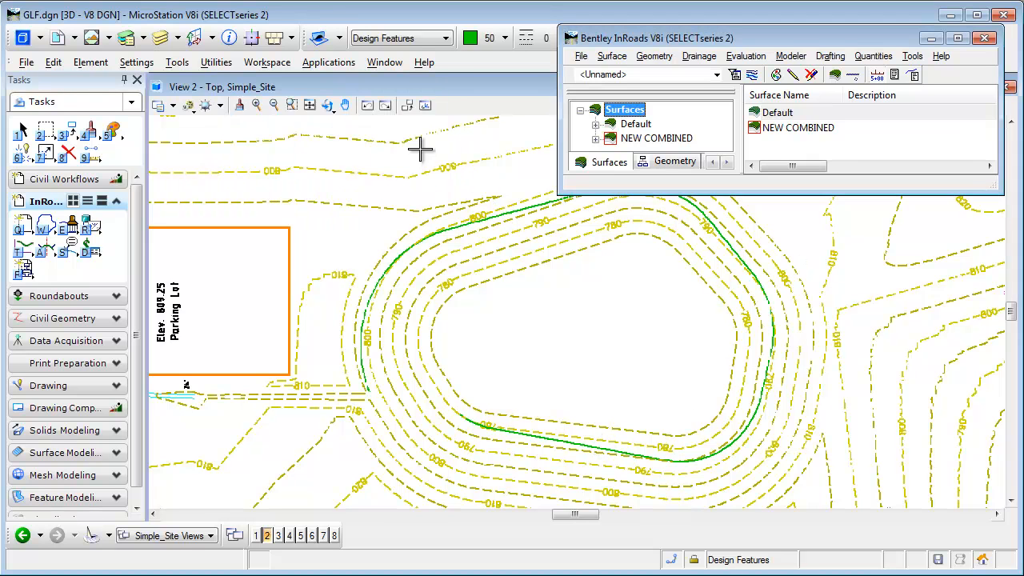
pyautogui.moveTo(388, 265)
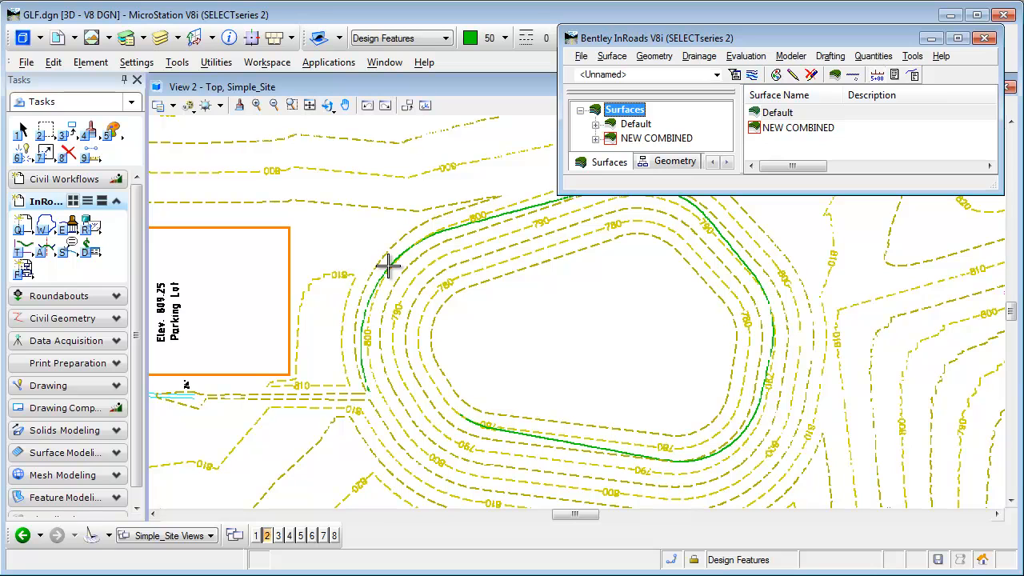
pyautogui.moveTo(538, 282)
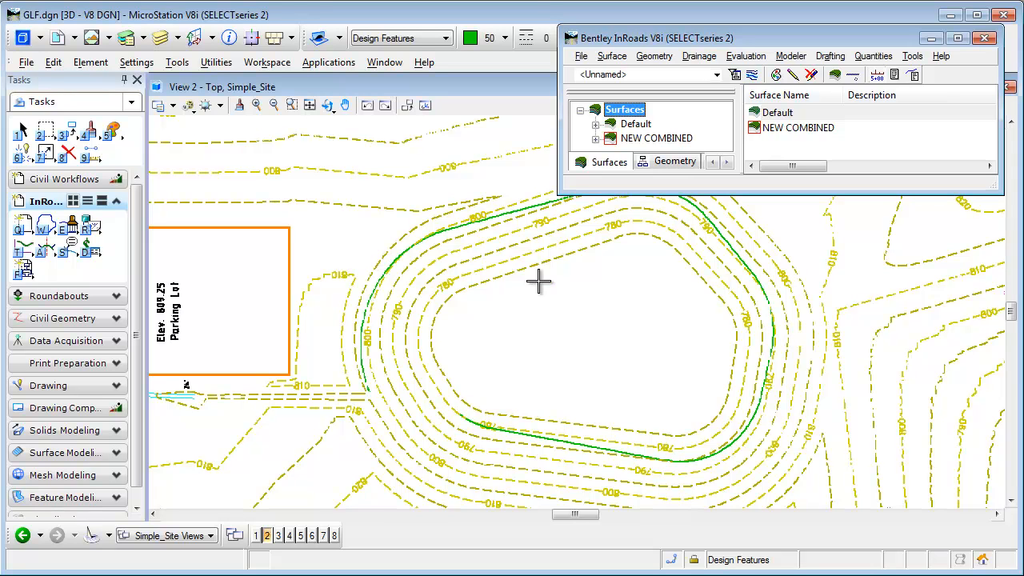
pyautogui.moveTo(616, 320)
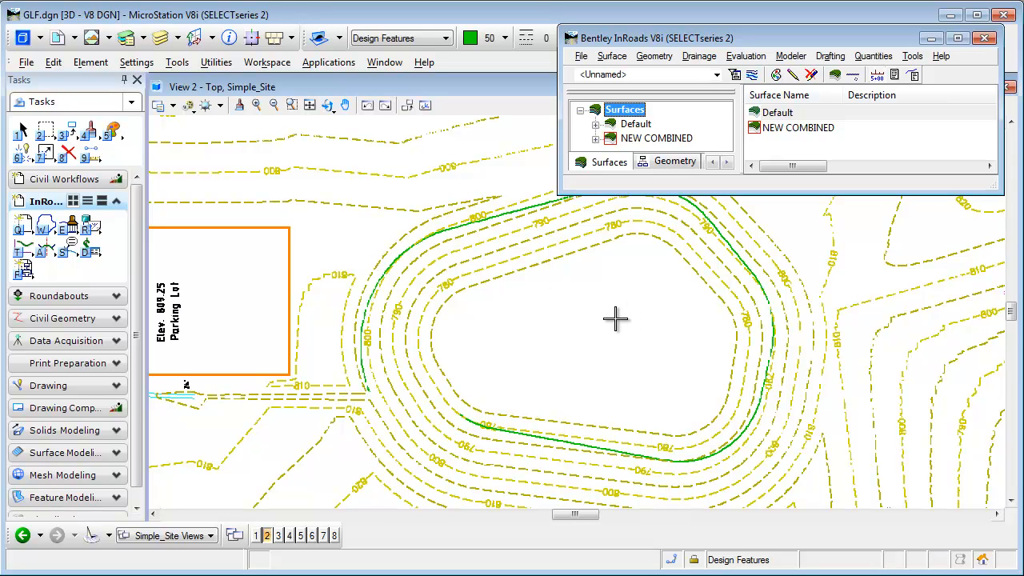
pyautogui.moveTo(646, 301)
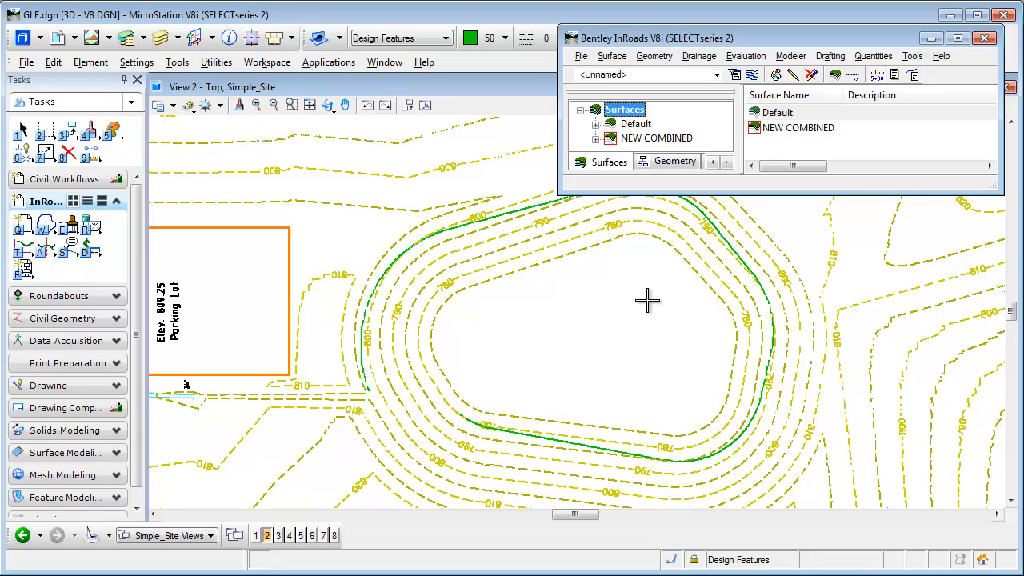